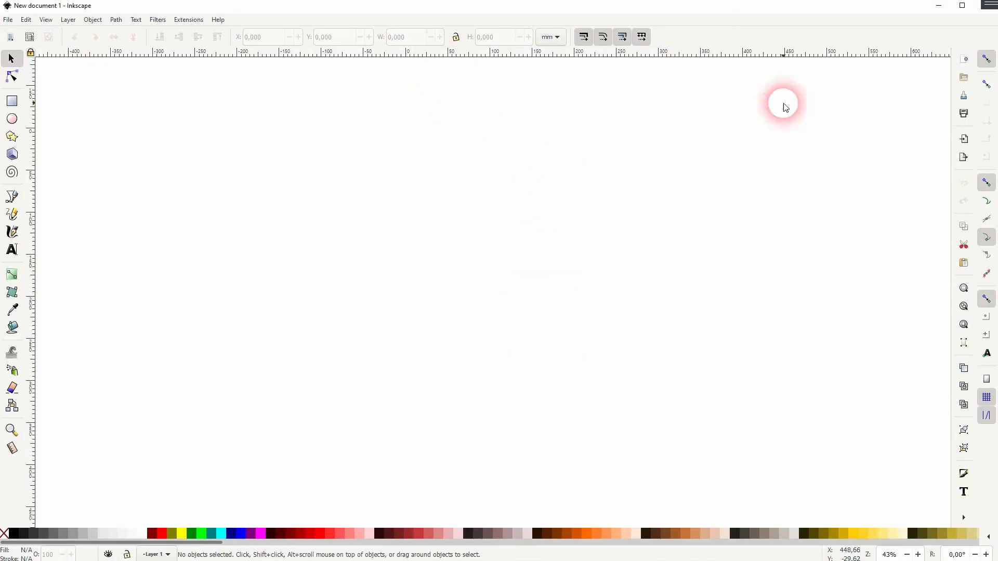
{"action": "mouse_move", "coordinate": [983, 341]}
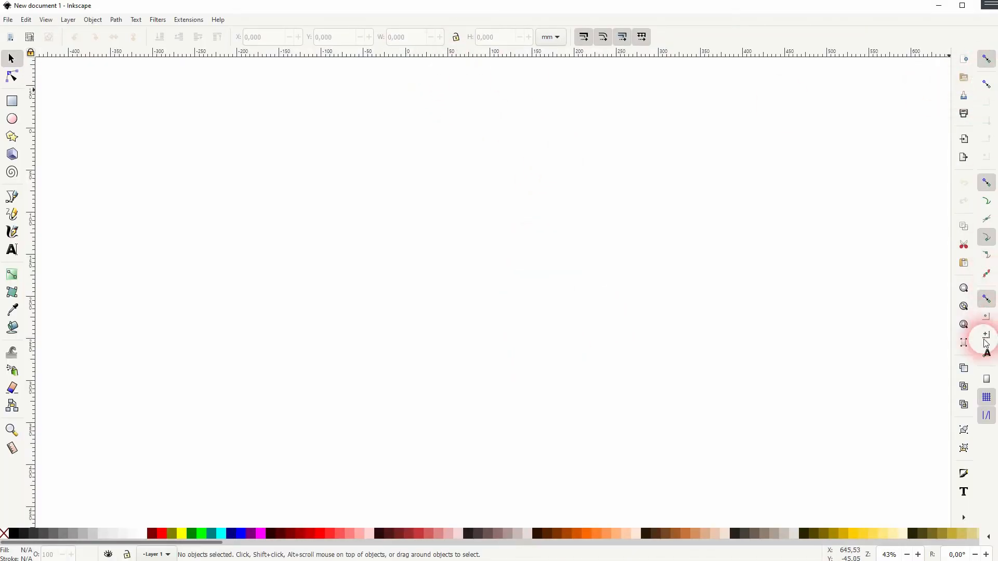
Lay out a horizontal guide crossed by two vertical guides on the page
{"action": "left_click", "coordinate": [985, 336]}
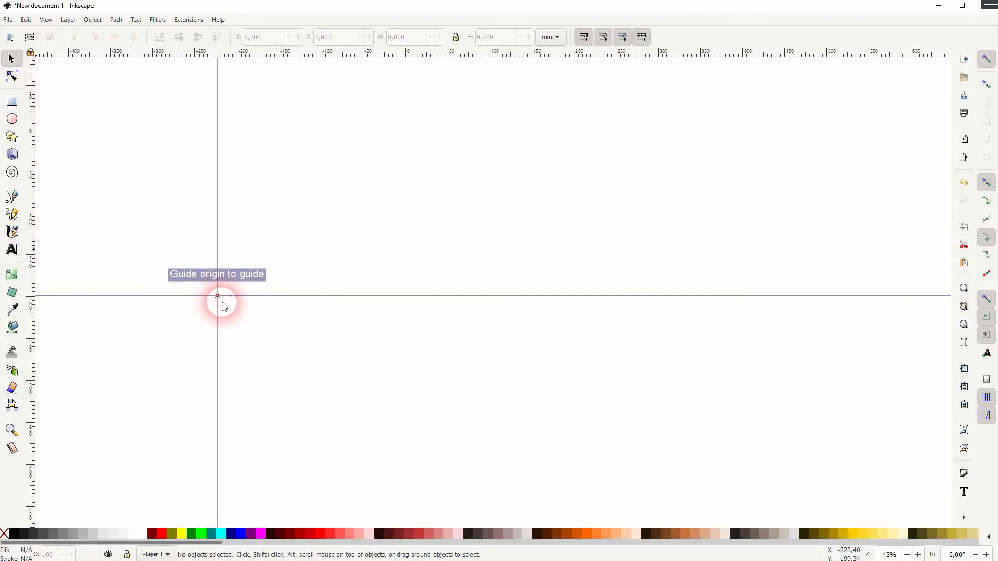
{"action": "left_click_drag", "start_coordinate": [217, 296], "coordinate": [766, 318]}
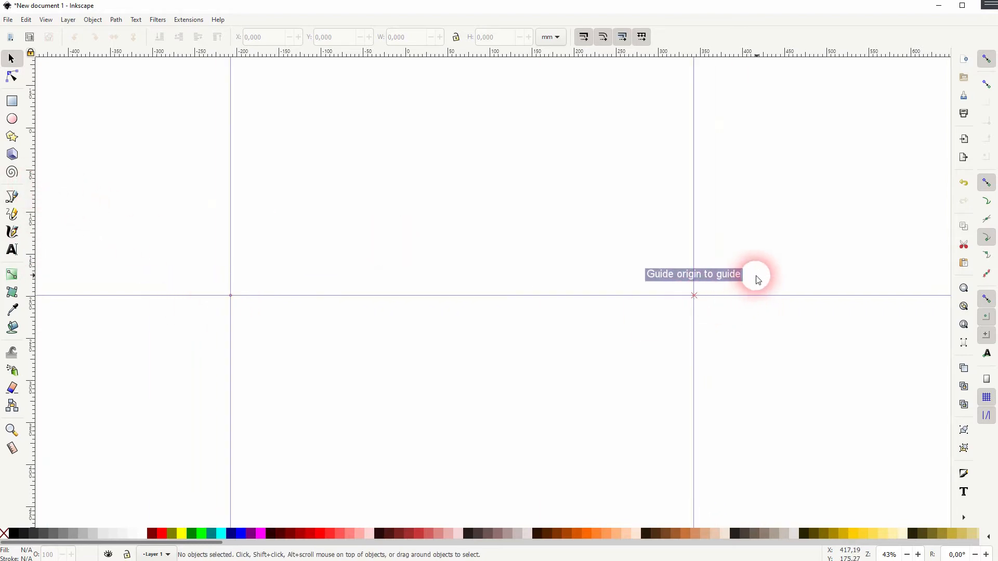
{"action": "left_click", "coordinate": [12, 118]}
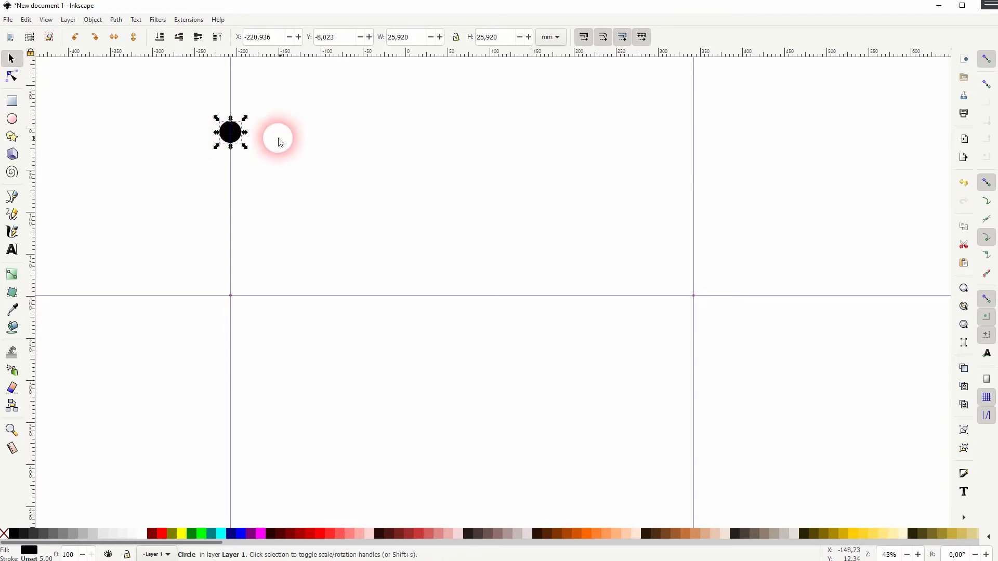
Put the large circle's pivot on the left guide crossing and the small circle's on the right
{"action": "left_click_drag", "start_coordinate": [278, 137], "coordinate": [693, 134]}
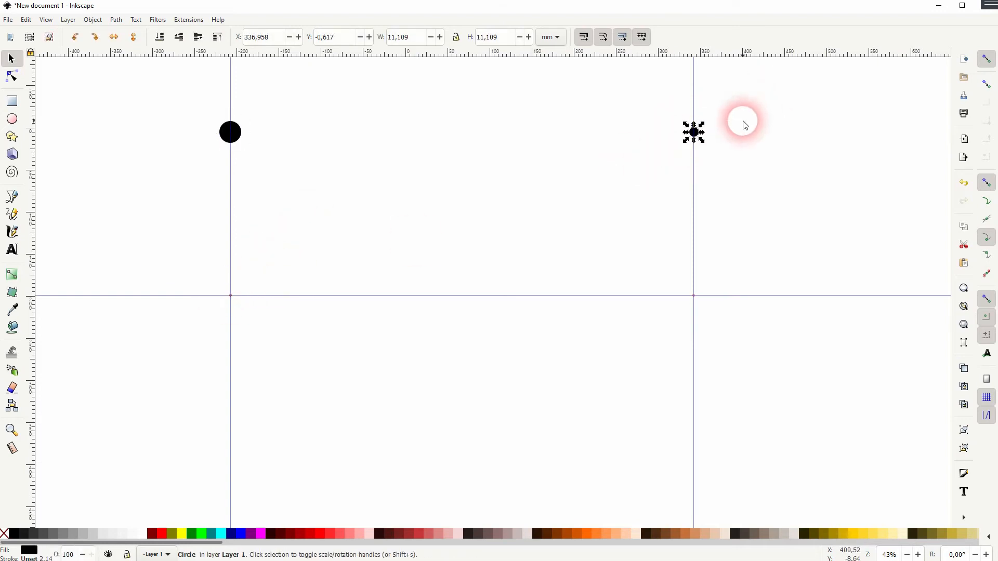
{"action": "left_click_drag", "start_coordinate": [744, 124], "coordinate": [716, 167]}
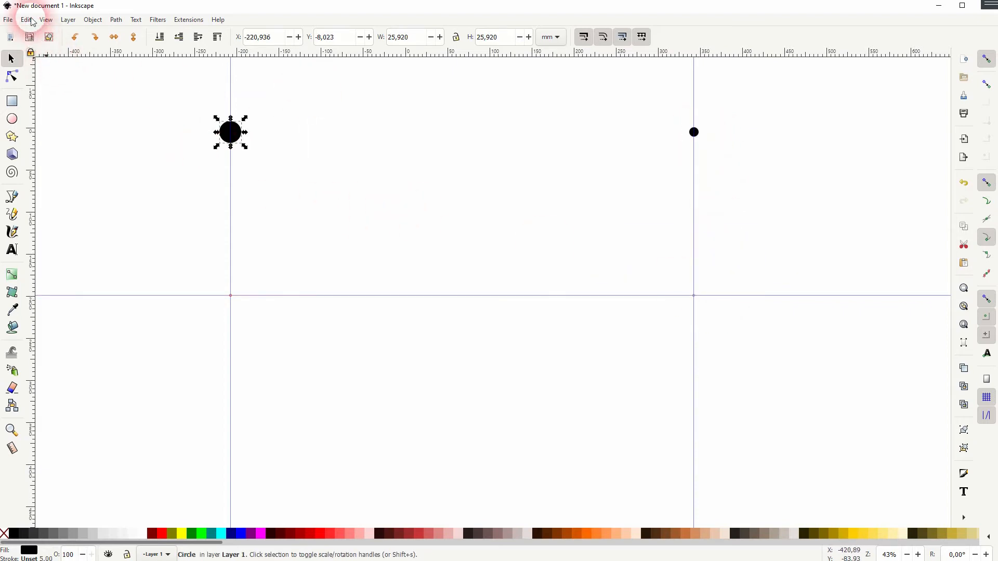
Reset the Create Tiled Clones settings and exclude the original tile from shifting
{"action": "left_click", "coordinate": [25, 18]}
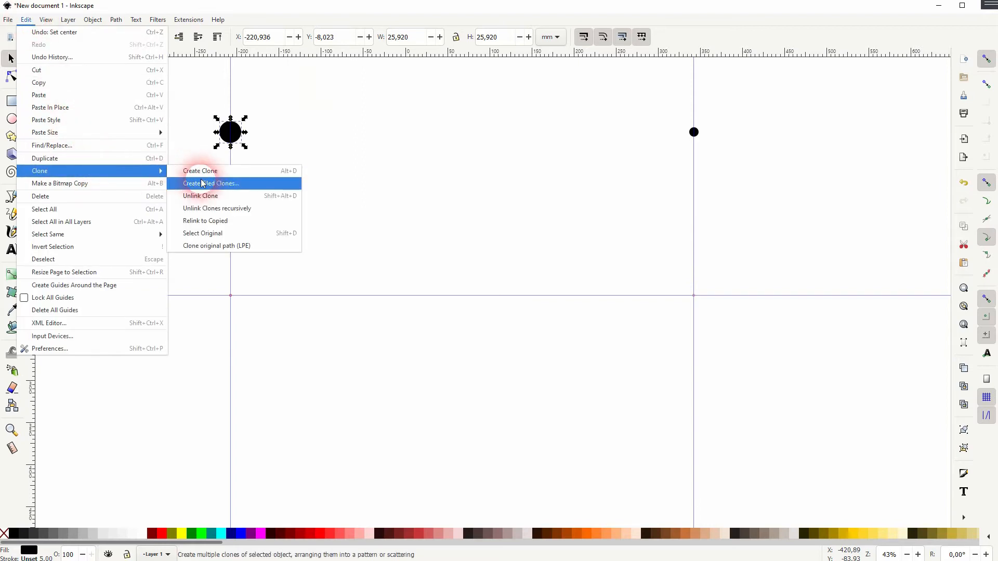
{"action": "left_click", "coordinate": [211, 183]}
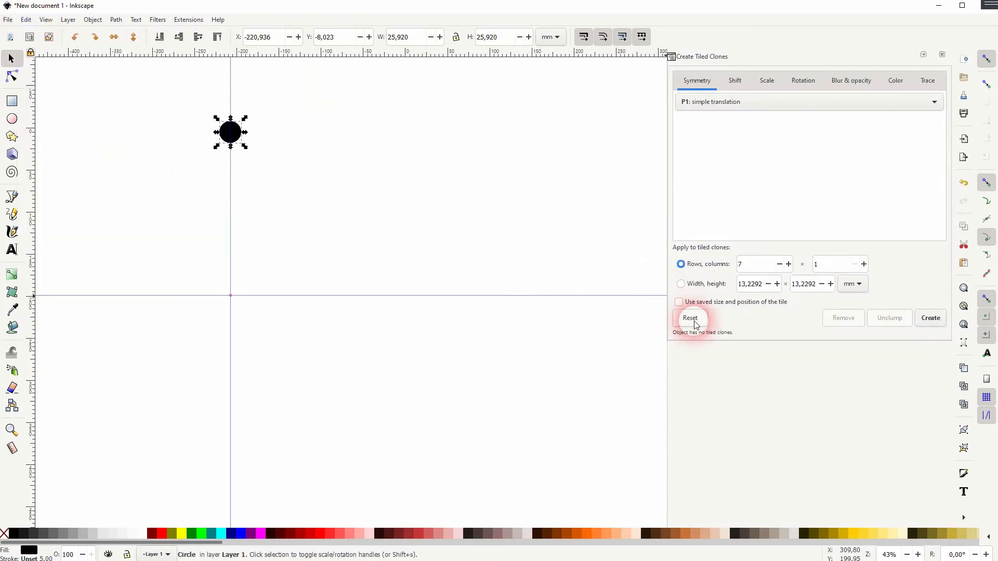
{"action": "left_click", "coordinate": [734, 80]}
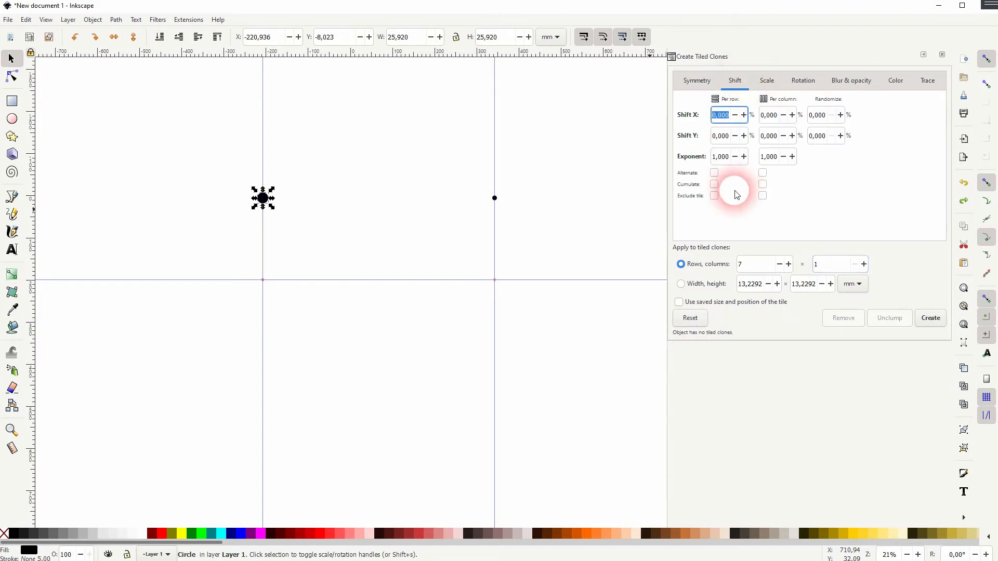
{"action": "left_click", "coordinate": [714, 196]}
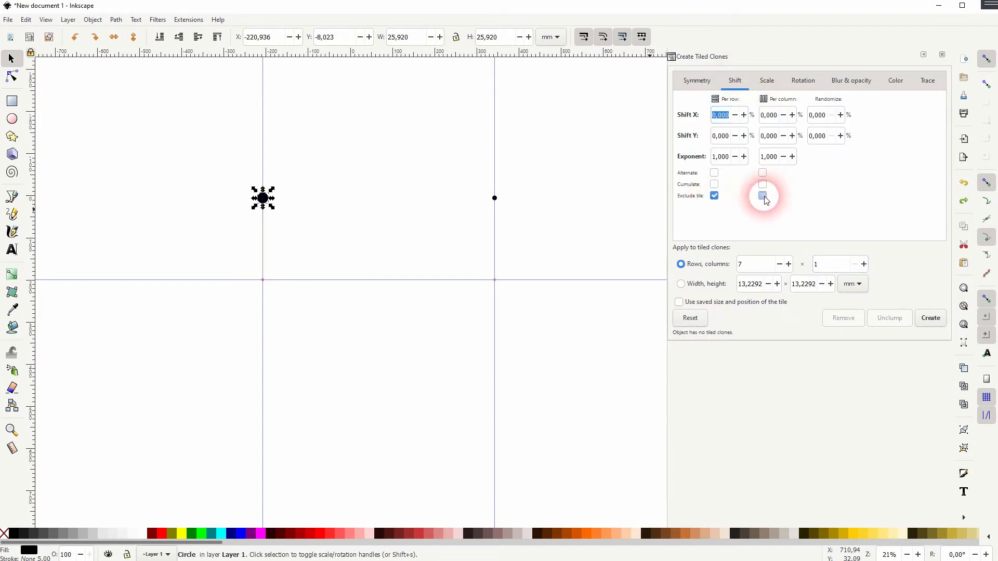
Review scale and rotation, then set the number of clone rows
{"action": "left_click", "coordinate": [767, 80]}
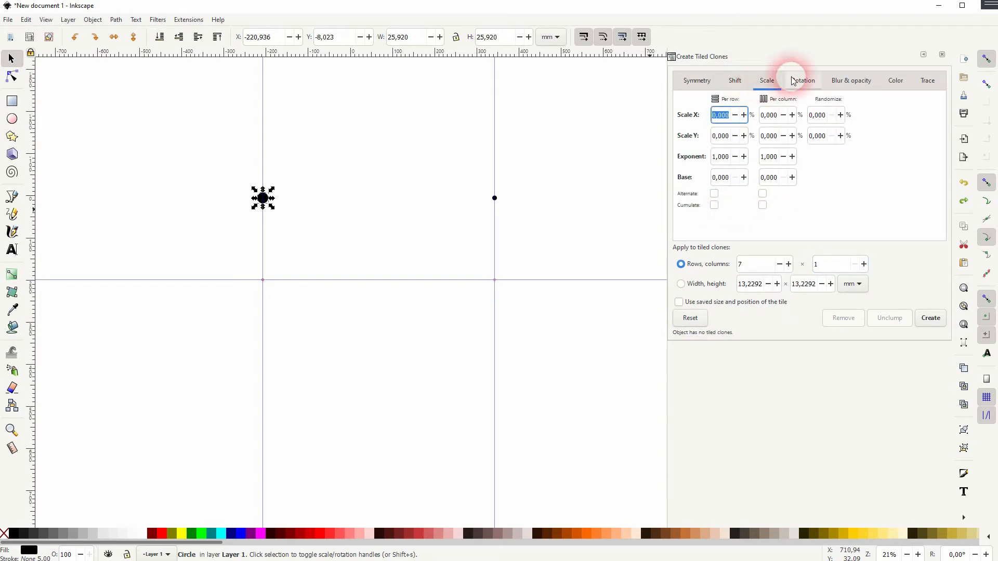
{"action": "mouse_move", "coordinate": [821, 83]}
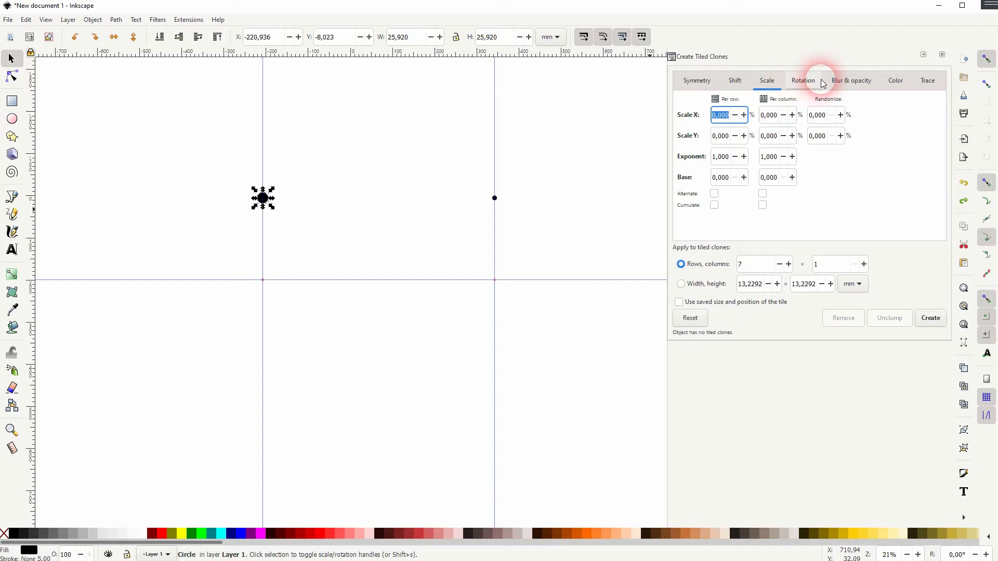
{"action": "left_click", "coordinate": [803, 80]}
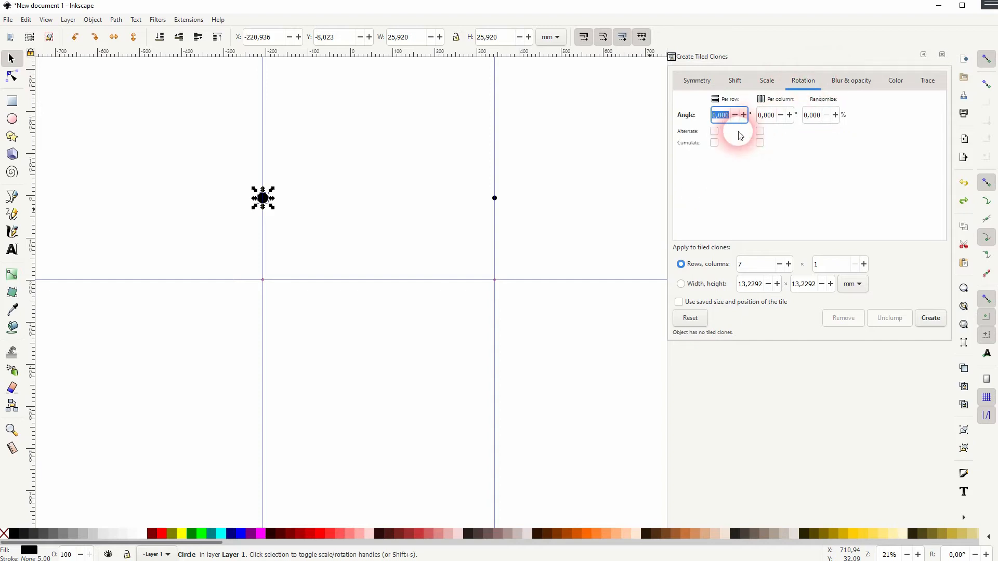
{"action": "left_click", "coordinate": [757, 263]}
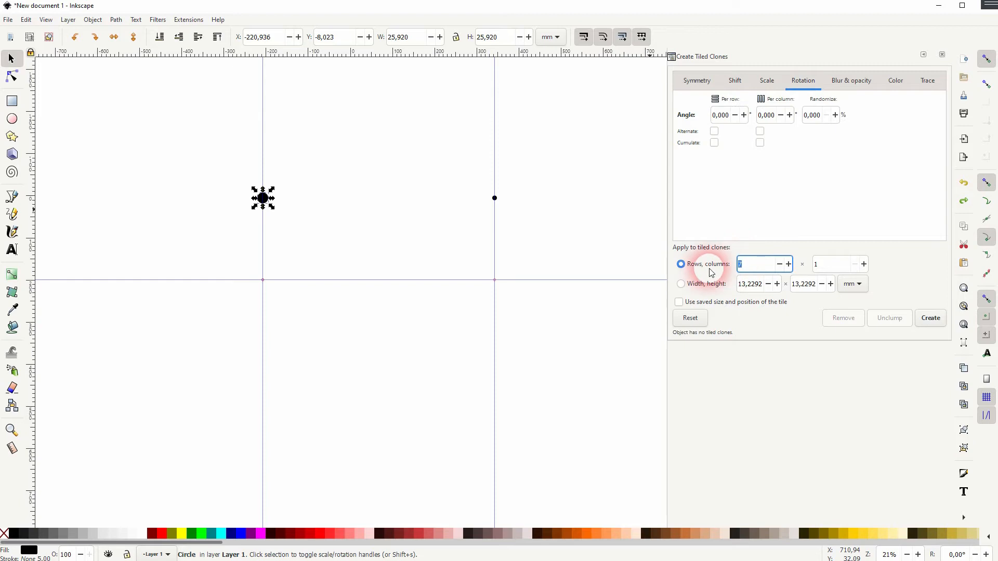
{"action": "type", "text": "36"}
{"action": "type", "text": "12"}
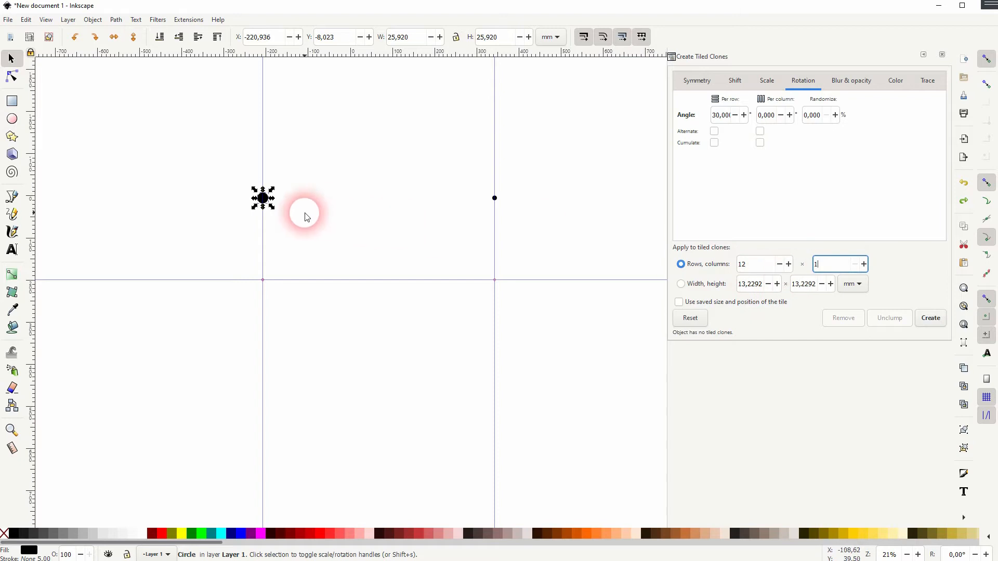
Create twelve rotated clones of the large circle, then of the small circle, forming two dotted rings
{"action": "left_click", "coordinate": [929, 318]}
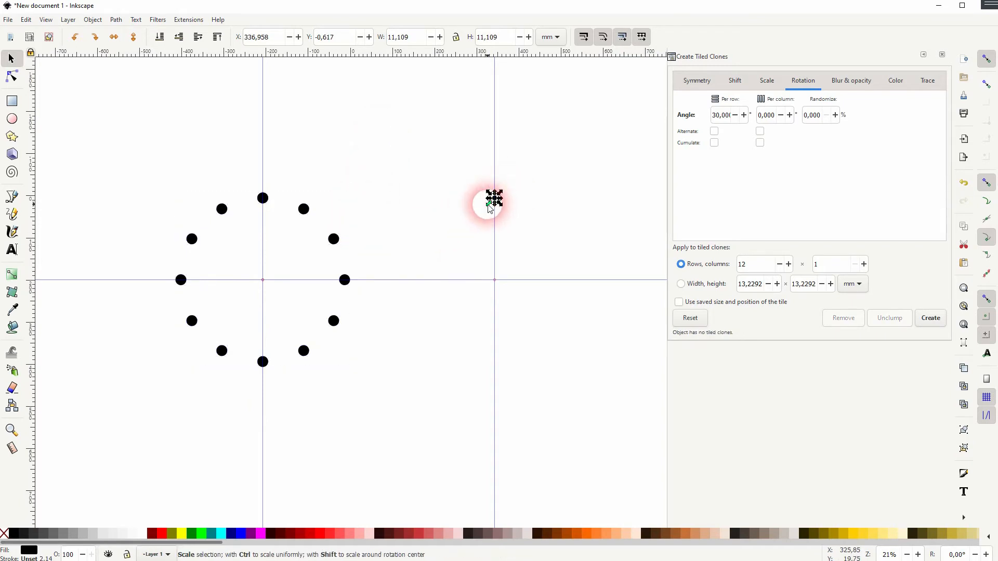
{"action": "left_click", "coordinate": [929, 318]}
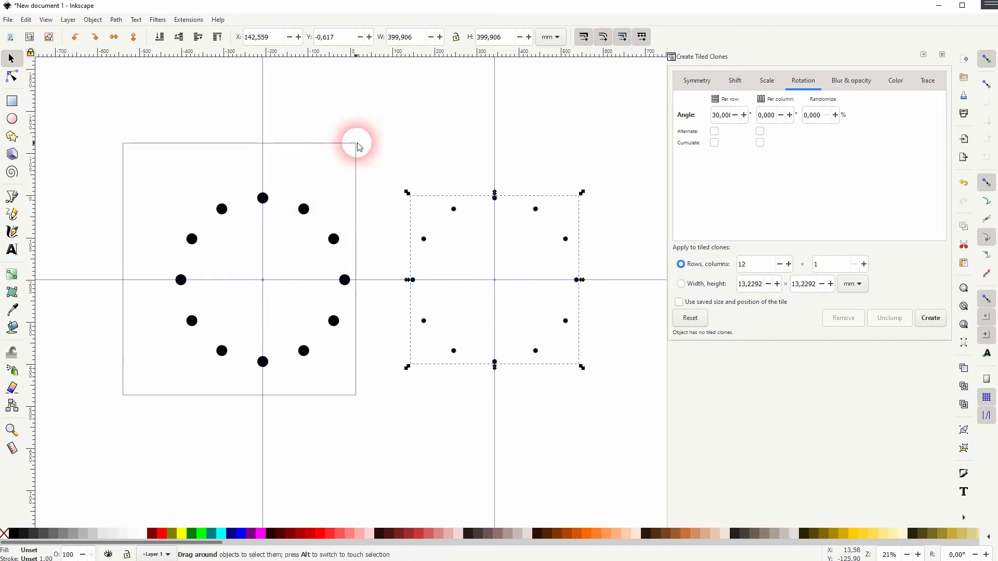
For the large ring, reset tiling, set 15% scale per row and a per-row rotation, then create
{"action": "left_click", "coordinate": [689, 318]}
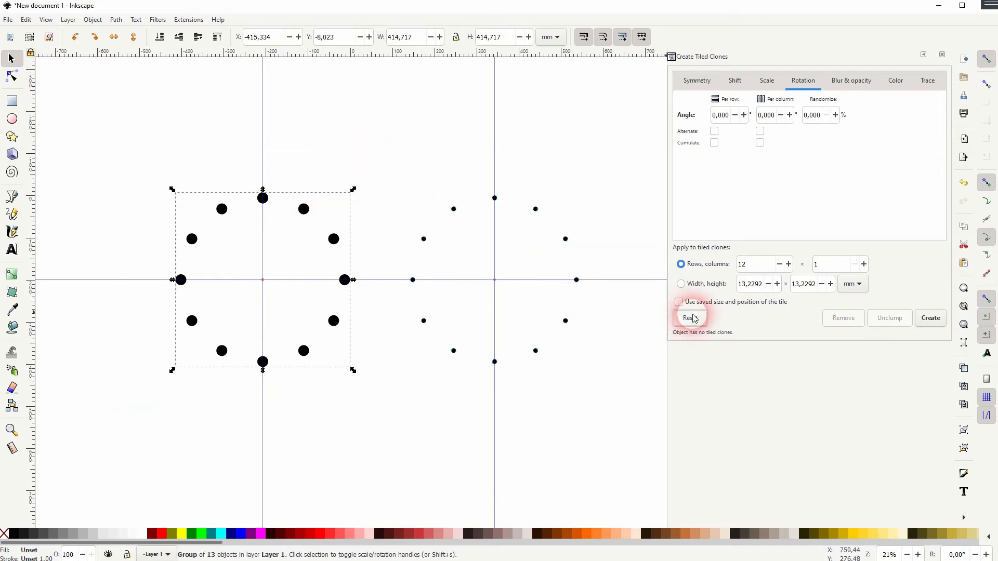
{"action": "left_click", "coordinate": [696, 80]}
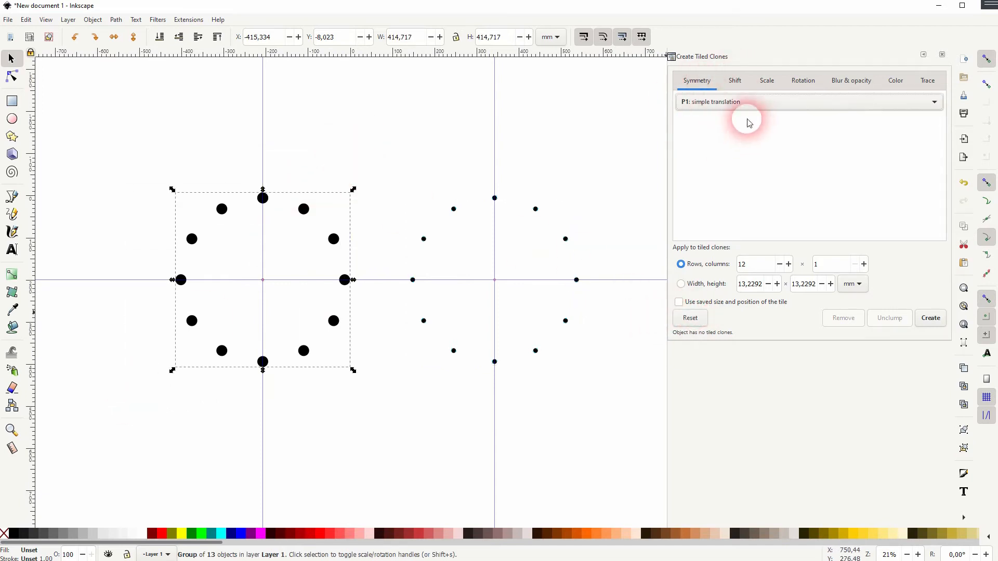
{"action": "left_click", "coordinate": [735, 80]}
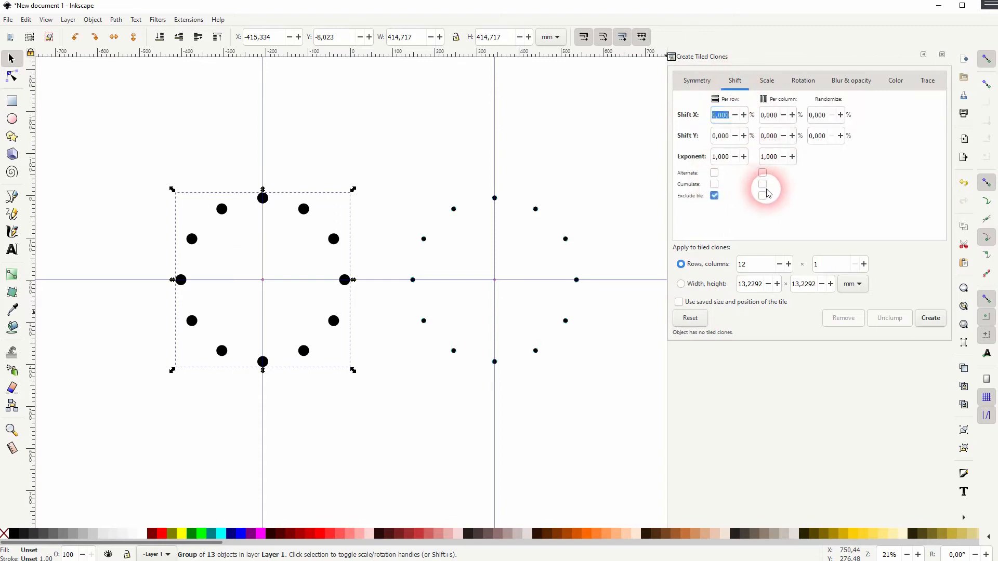
{"action": "left_click", "coordinate": [766, 80]}
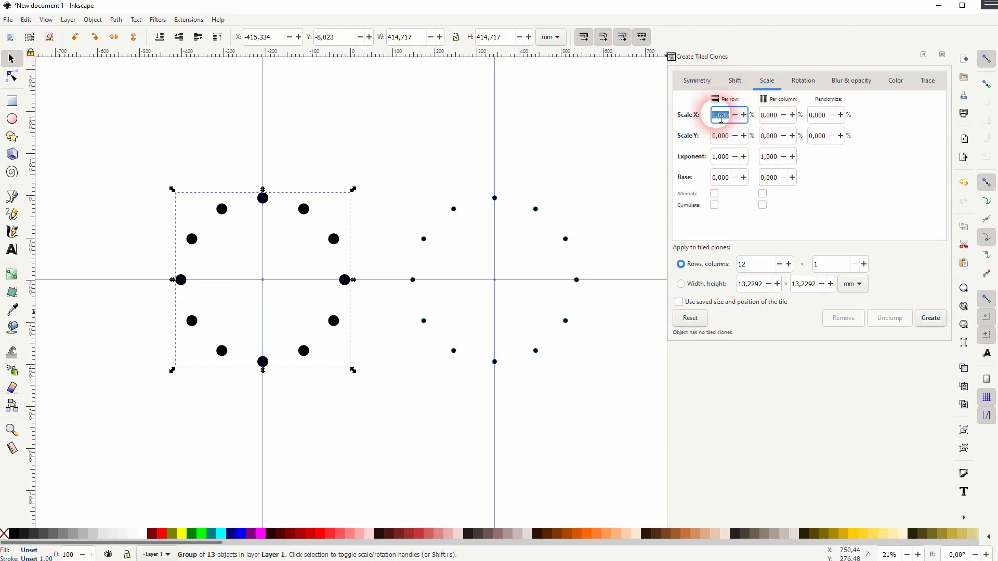
{"action": "type", "text": "15.000"}
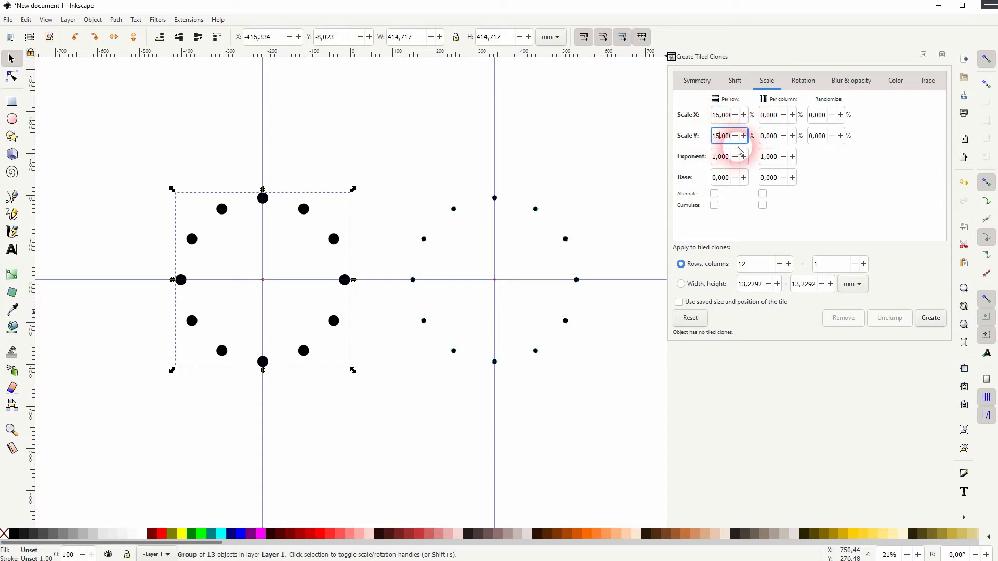
{"action": "left_click", "coordinate": [803, 80]}
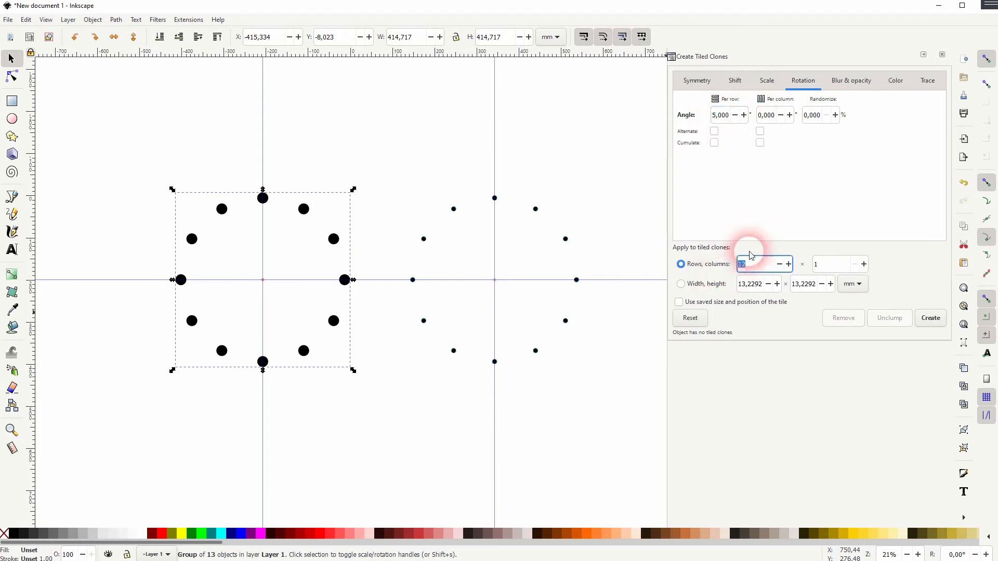
{"action": "left_click", "coordinate": [929, 318]}
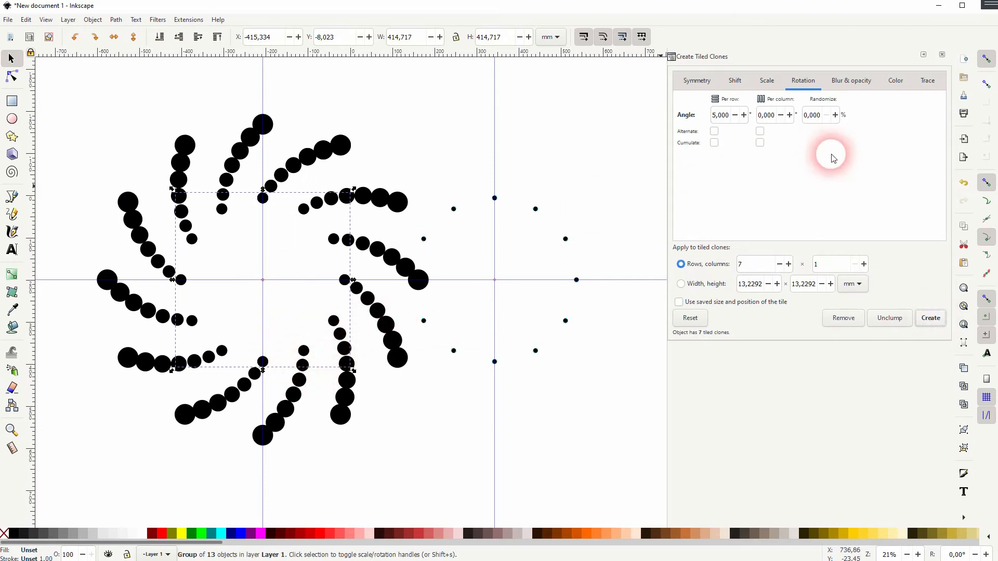
Recreate the clones with a 10° turn per row and move the large-dot ring to the left
{"action": "left_click", "coordinate": [843, 318]}
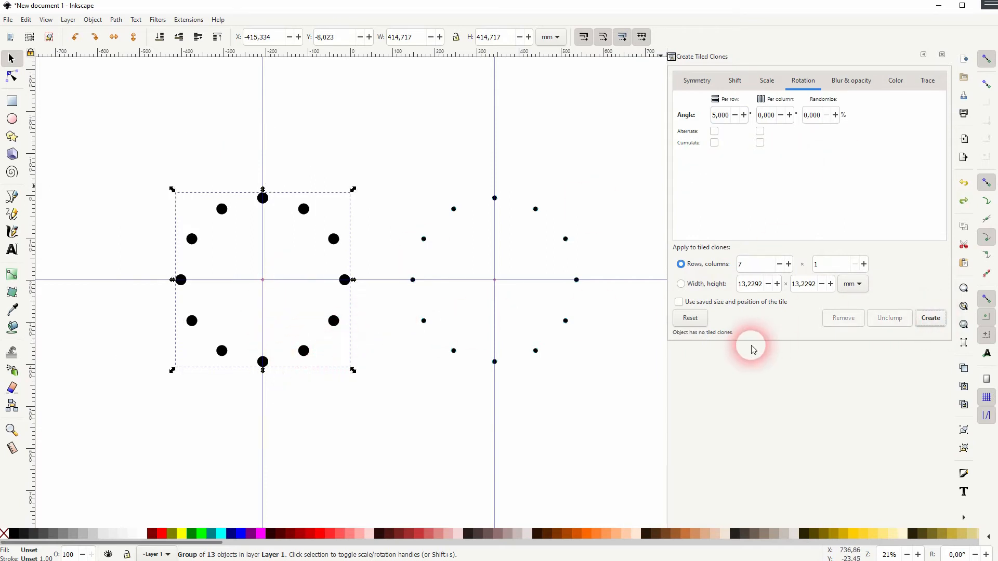
{"action": "left_click", "coordinate": [722, 114]}
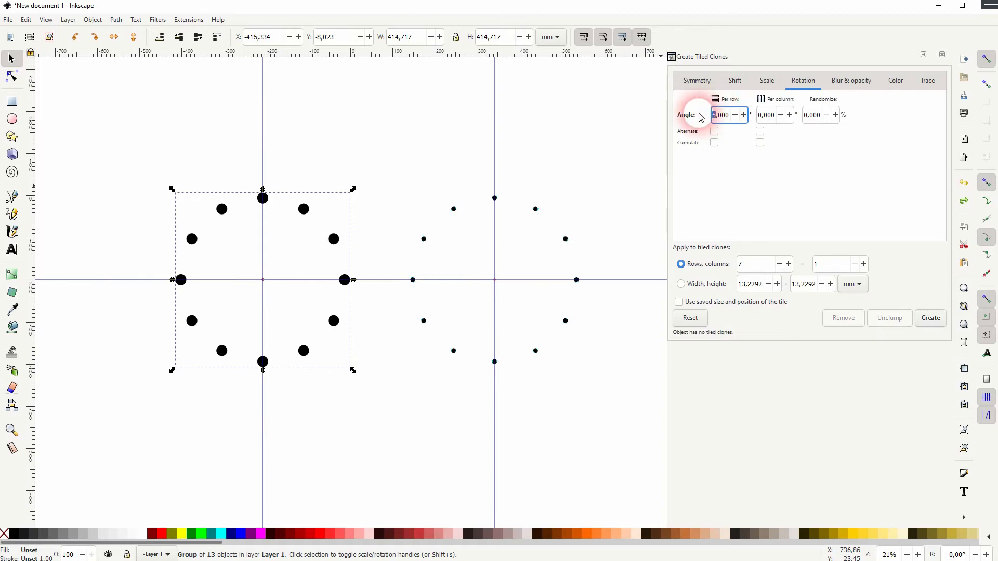
{"action": "left_click", "coordinate": [929, 318]}
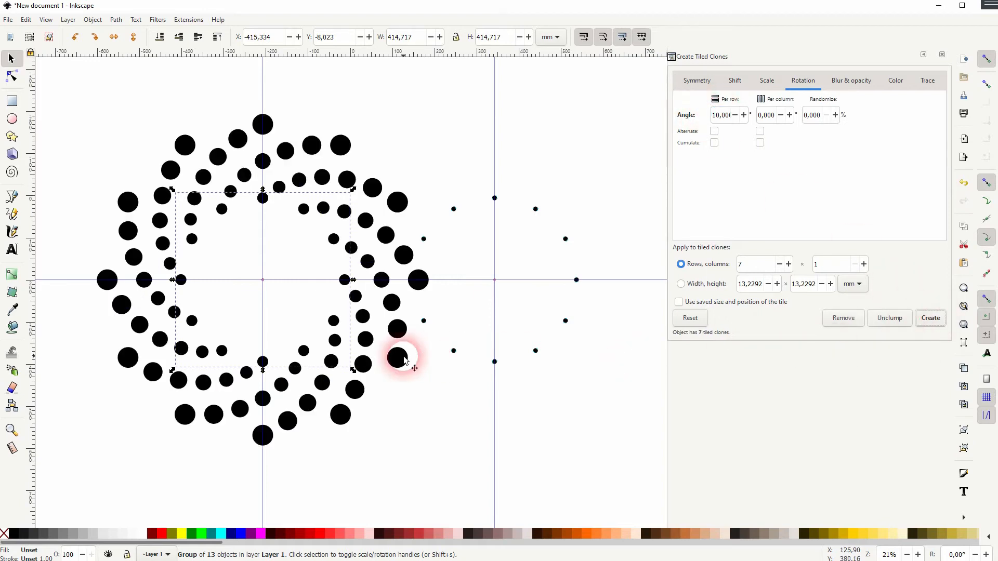
{"action": "mouse_move", "coordinate": [443, 193]}
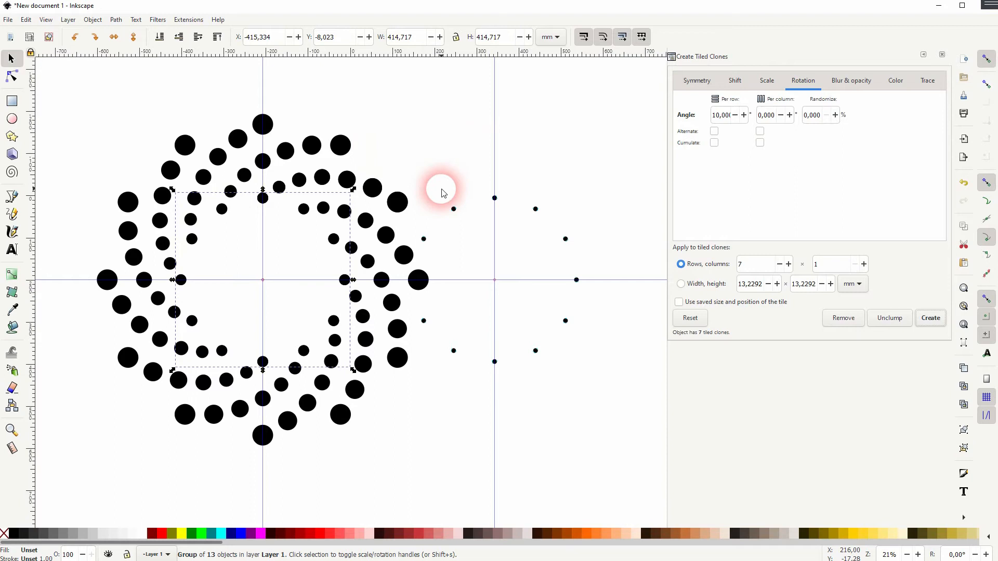
{"action": "mouse_move", "coordinate": [118, 456]}
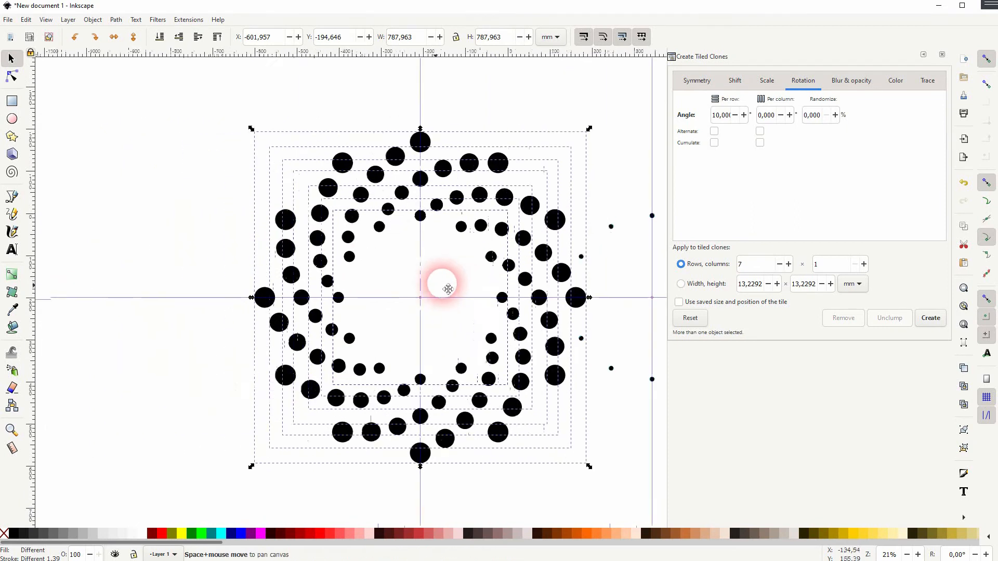
{"action": "left_click_drag", "start_coordinate": [446, 287], "coordinate": [80, 296]}
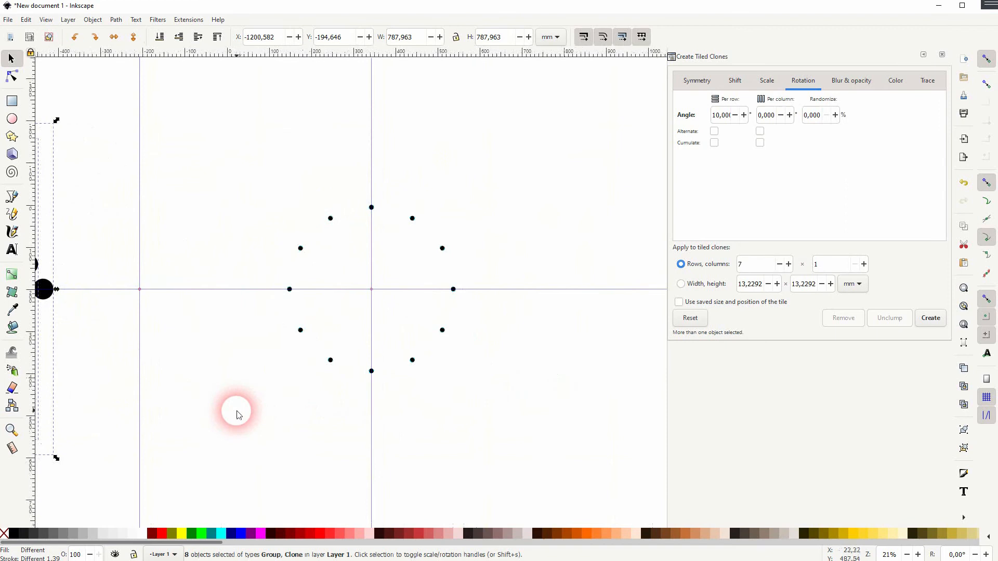
Create the matching spiral from the small-dot ring and close the Tiled Clones dialog
{"action": "left_click", "coordinate": [929, 318]}
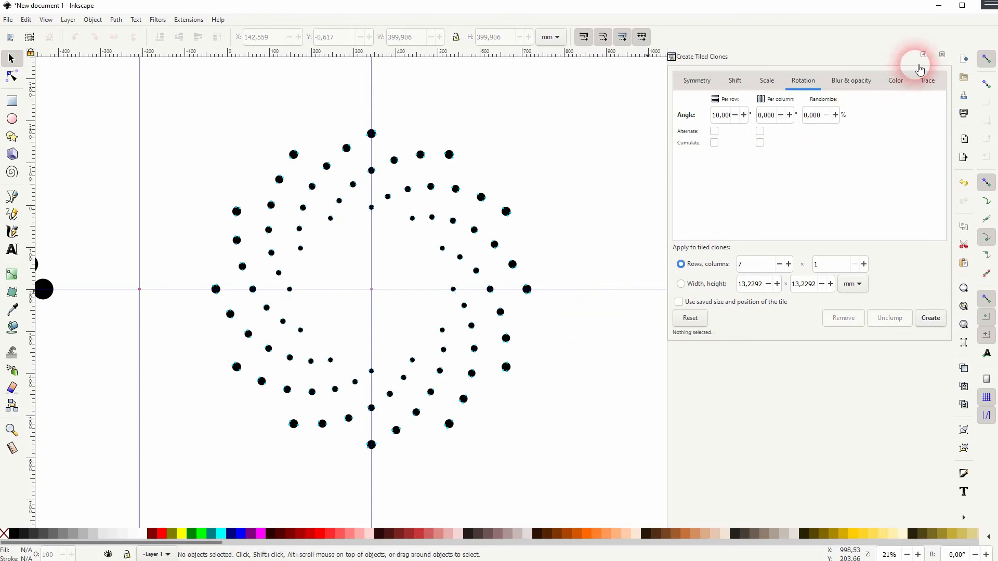
{"action": "left_click", "coordinate": [943, 54]}
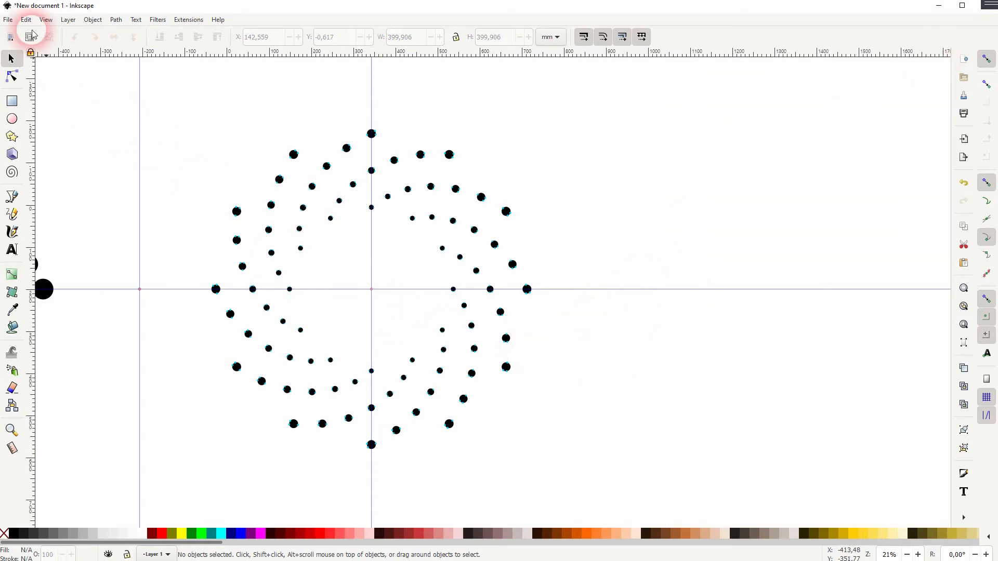
Delete all guides, then ungroup the large-dot ring
{"action": "left_click", "coordinate": [25, 19]}
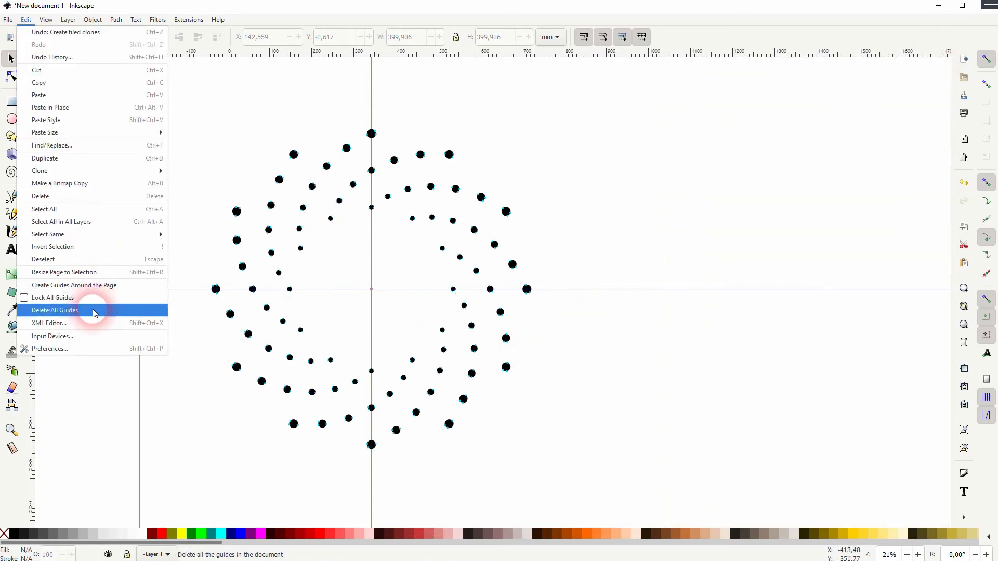
{"action": "left_click", "coordinate": [55, 310]}
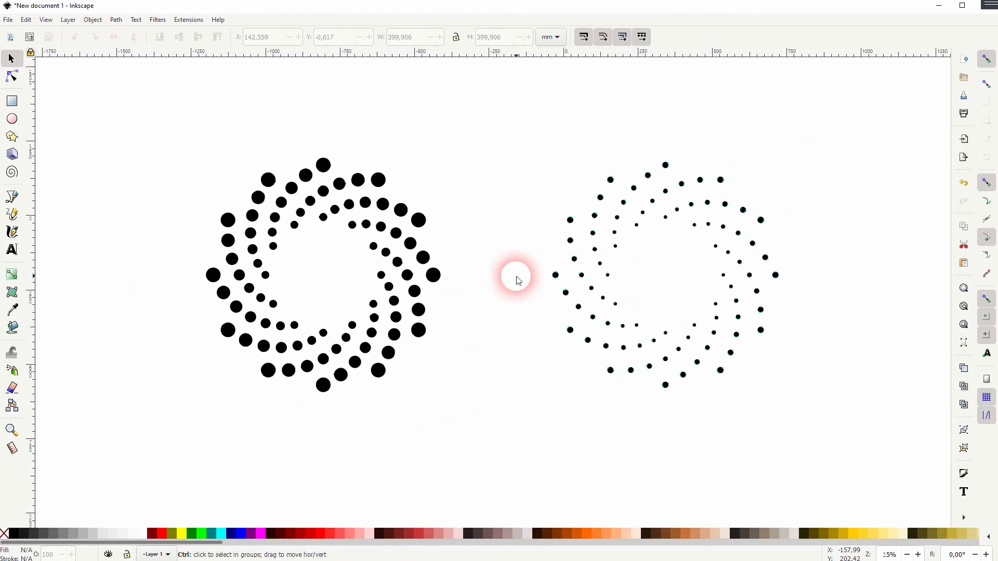
{"action": "mouse_move", "coordinate": [321, 223]}
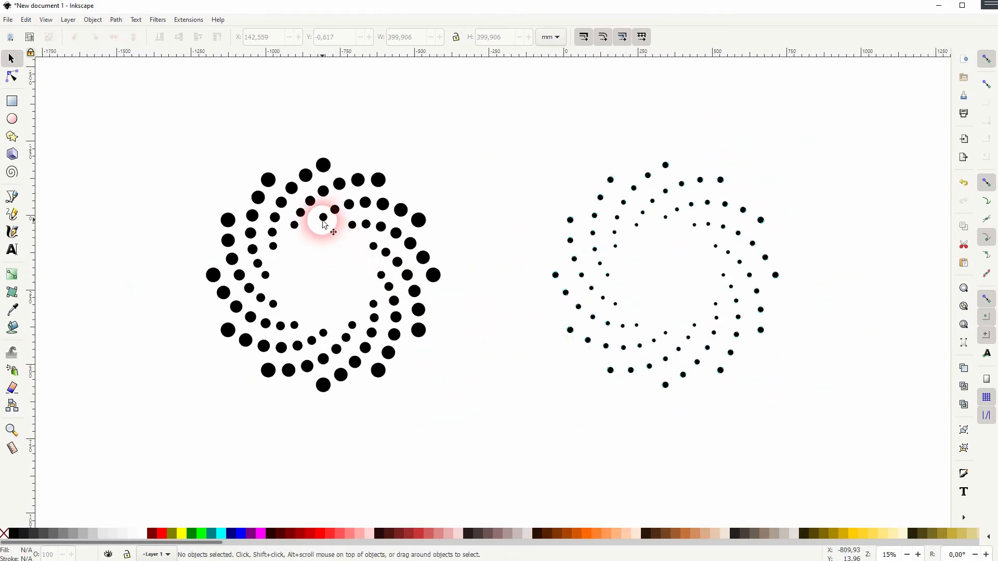
{"action": "mouse_move", "coordinate": [659, 303]}
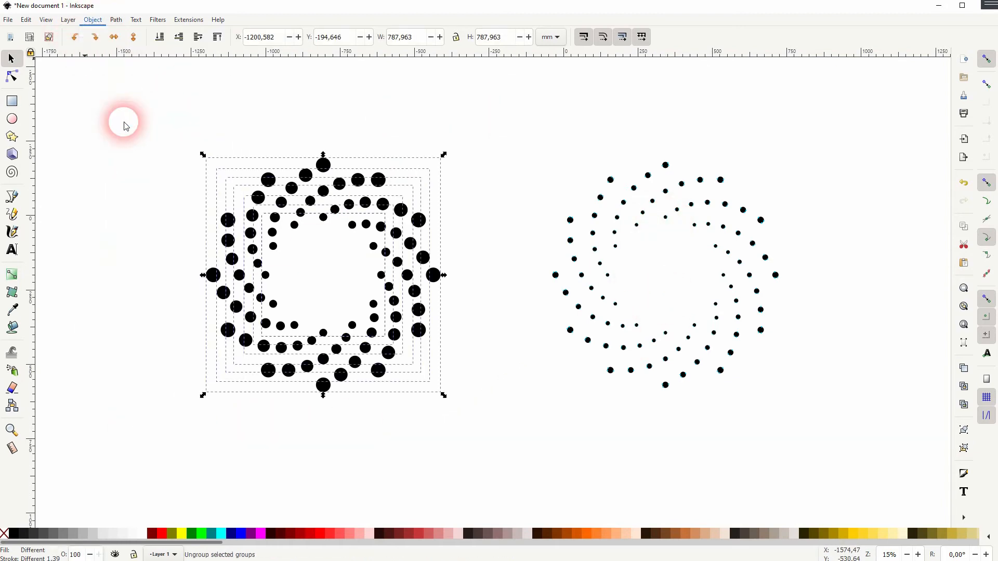
{"action": "left_click", "coordinate": [93, 19]}
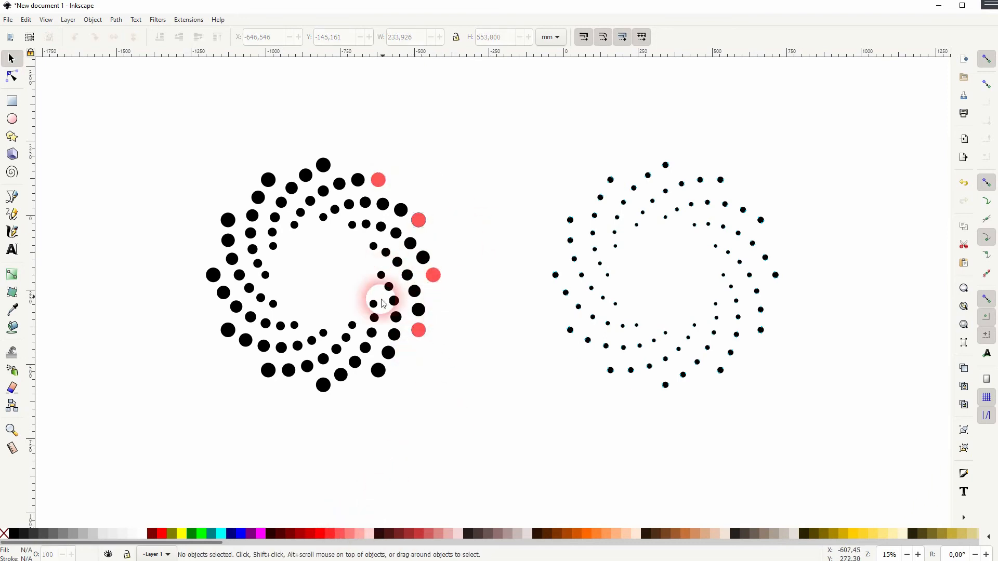
Select a single large dot to confirm it is an independent path
{"action": "left_click", "coordinate": [371, 307]}
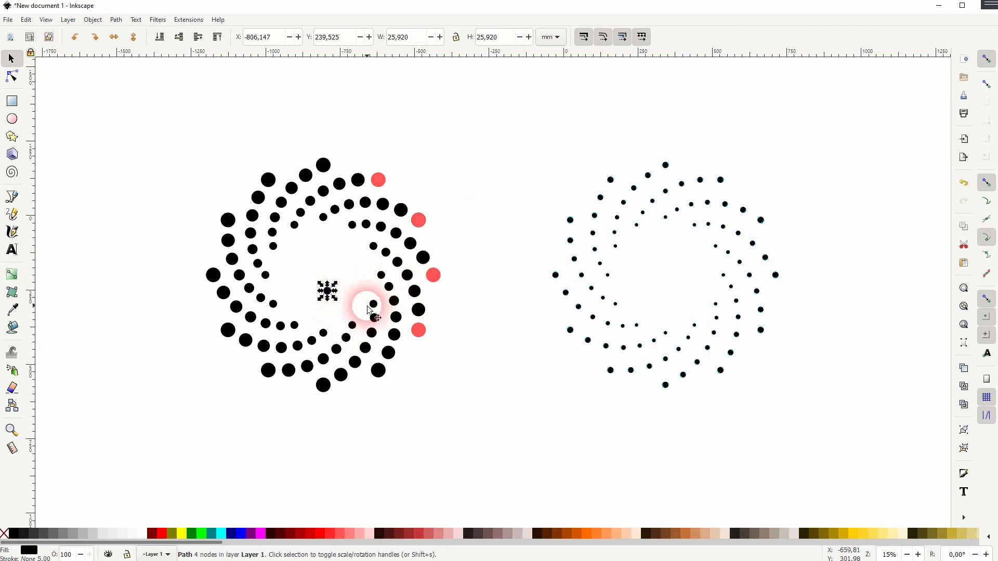
{"action": "left_click", "coordinate": [512, 386]}
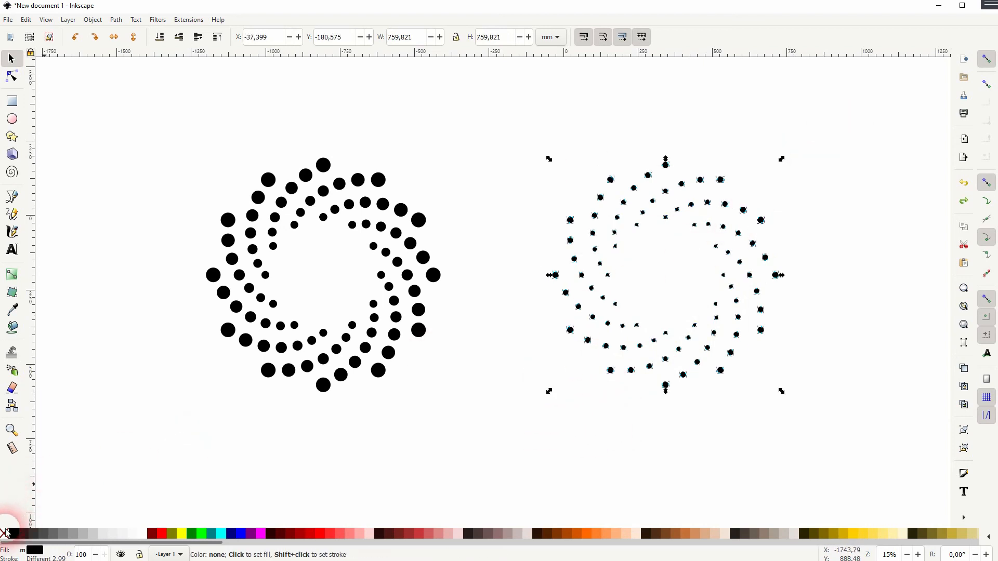
Select one small dot and nudge it to confirm it is an independent path
{"action": "left_click", "coordinate": [779, 335]}
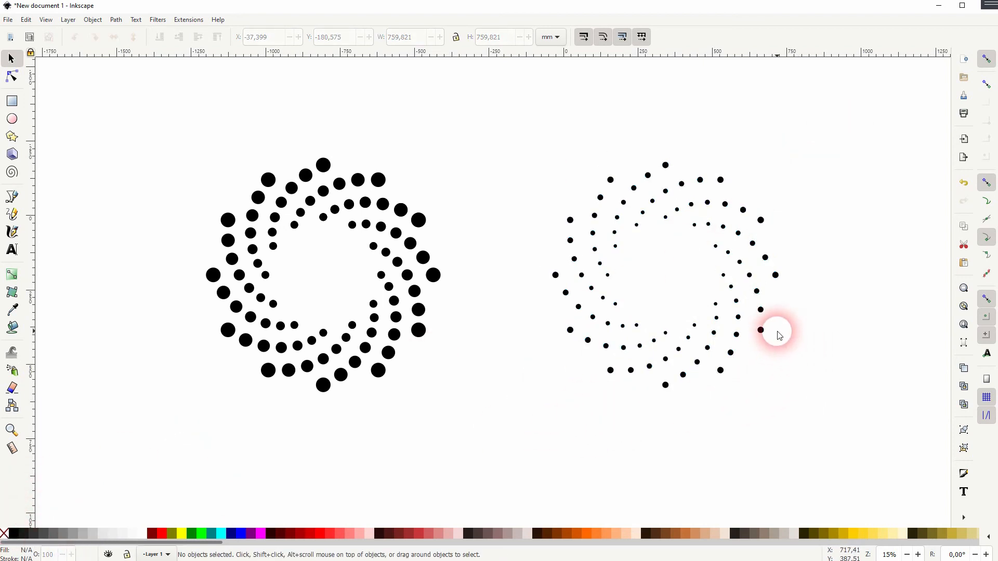
{"action": "left_click", "coordinate": [760, 330]}
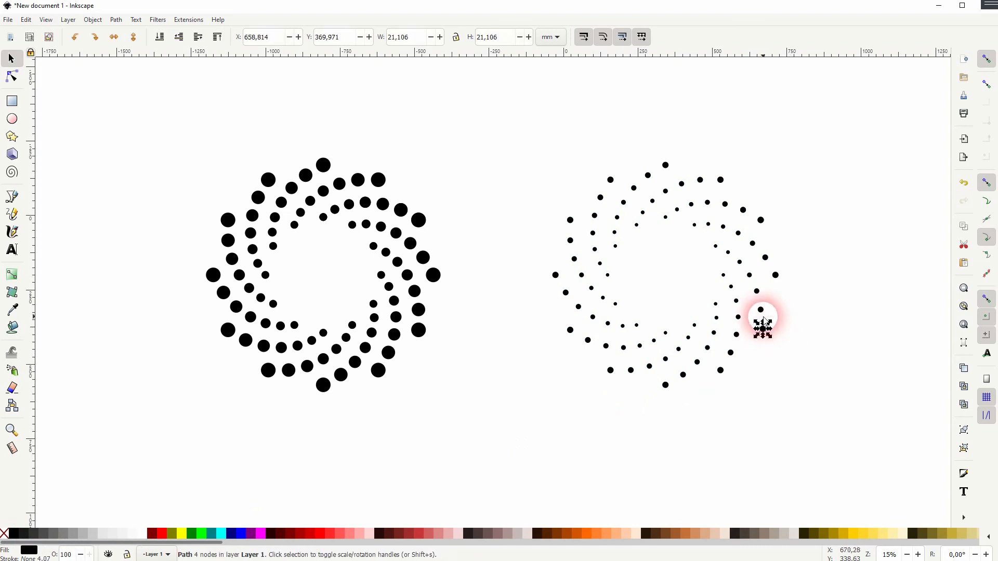
{"action": "left_click_drag", "start_coordinate": [761, 327], "coordinate": [800, 336]}
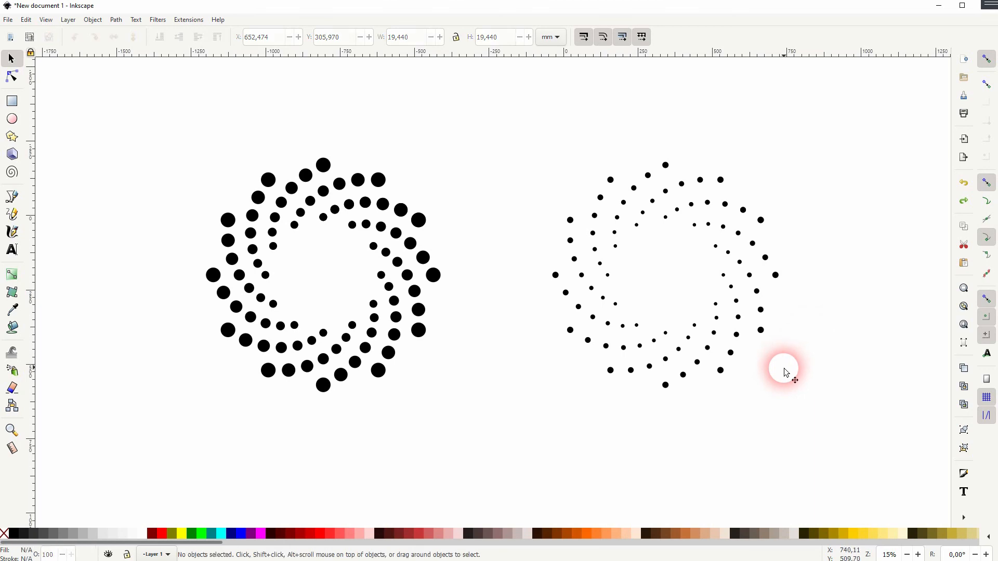
{"action": "mouse_move", "coordinate": [109, 461]}
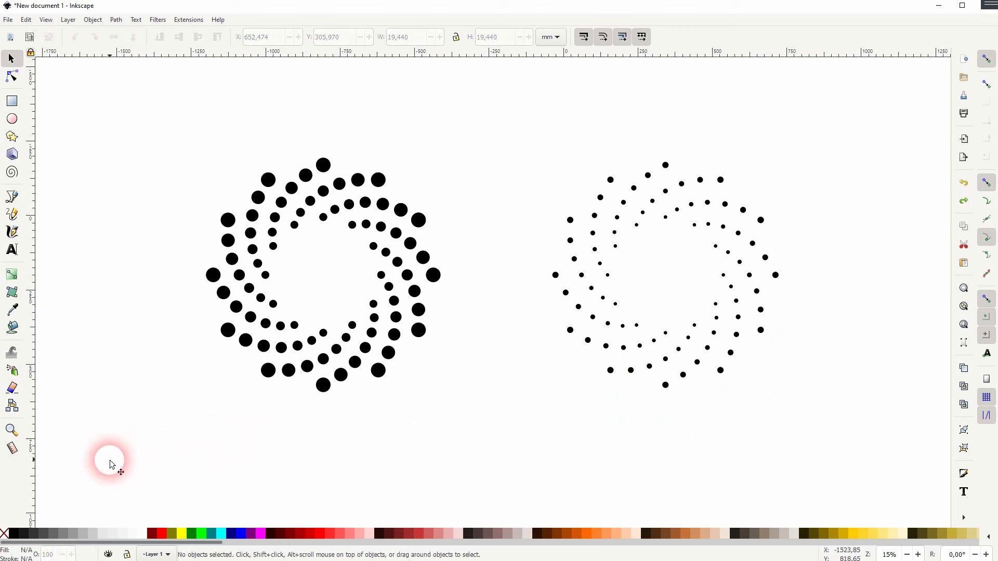